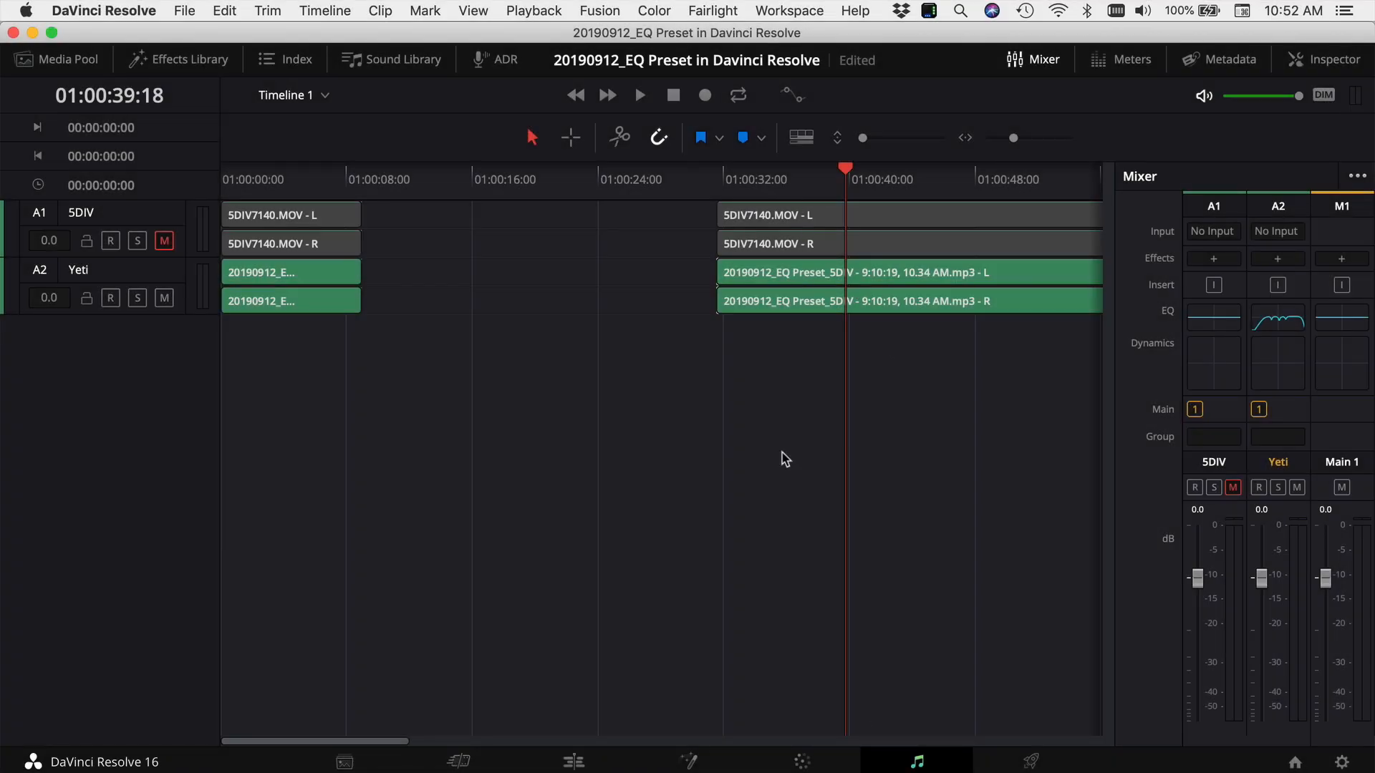
{"action": "mouse_move", "coordinate": [121, 221]}
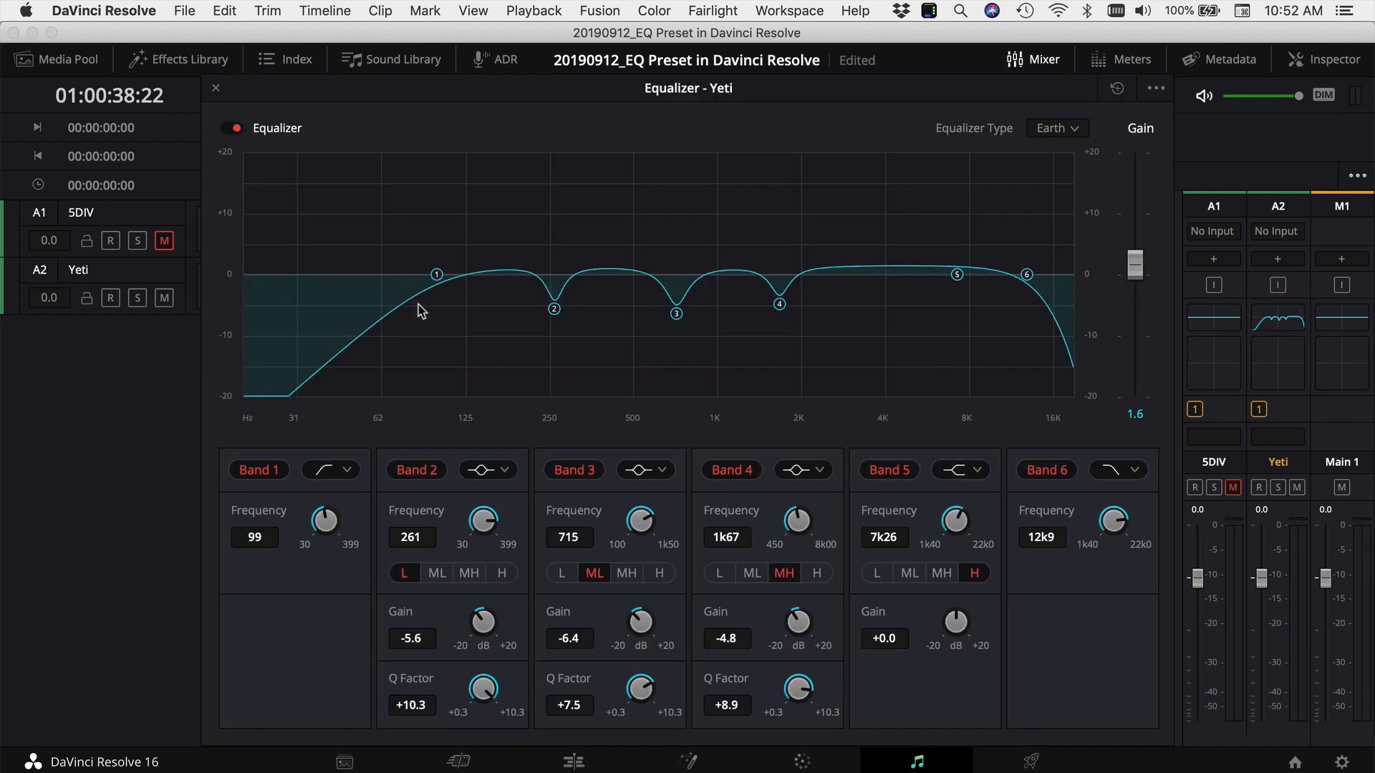
{"action": "mouse_move", "coordinate": [1028, 292]}
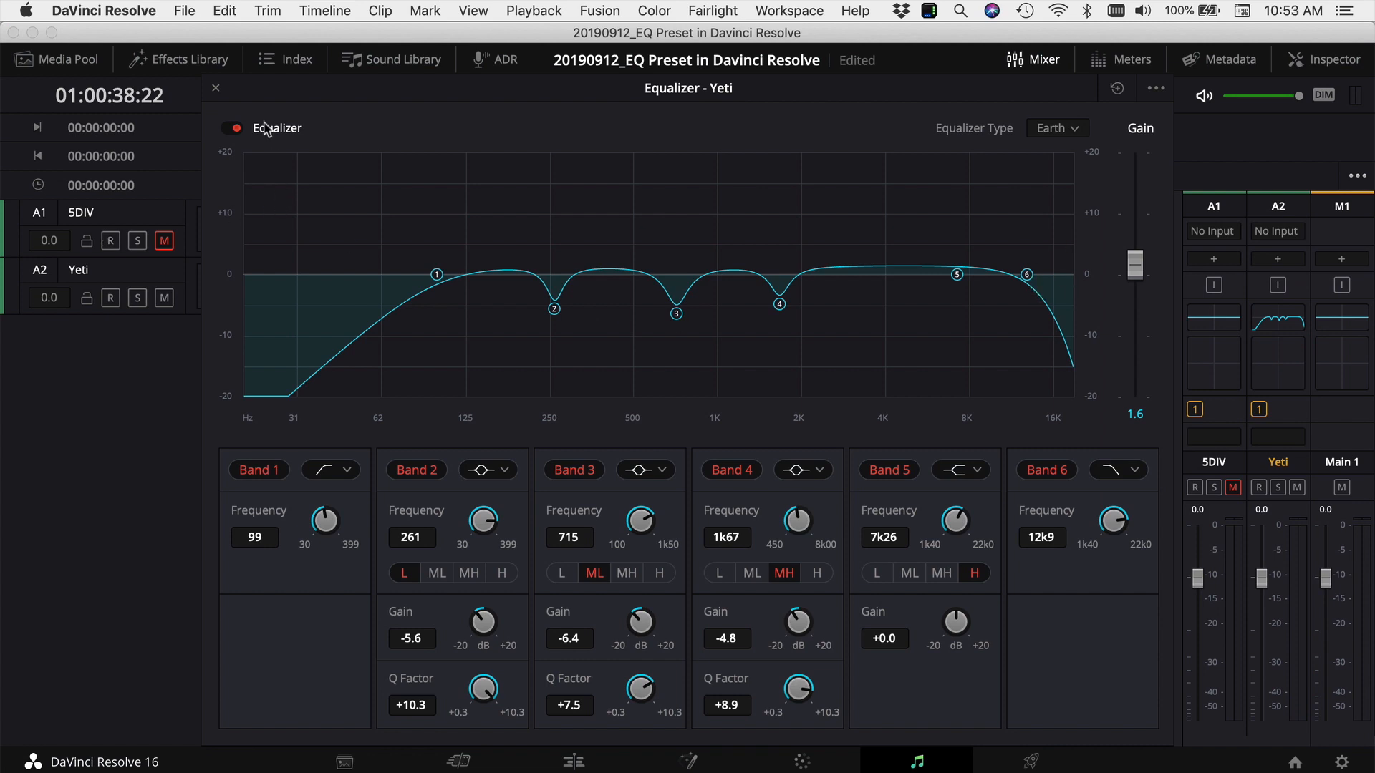
Close the Yeti equalizer and bring up the Fairlight Presets Library
{"action": "left_click", "coordinate": [216, 89]}
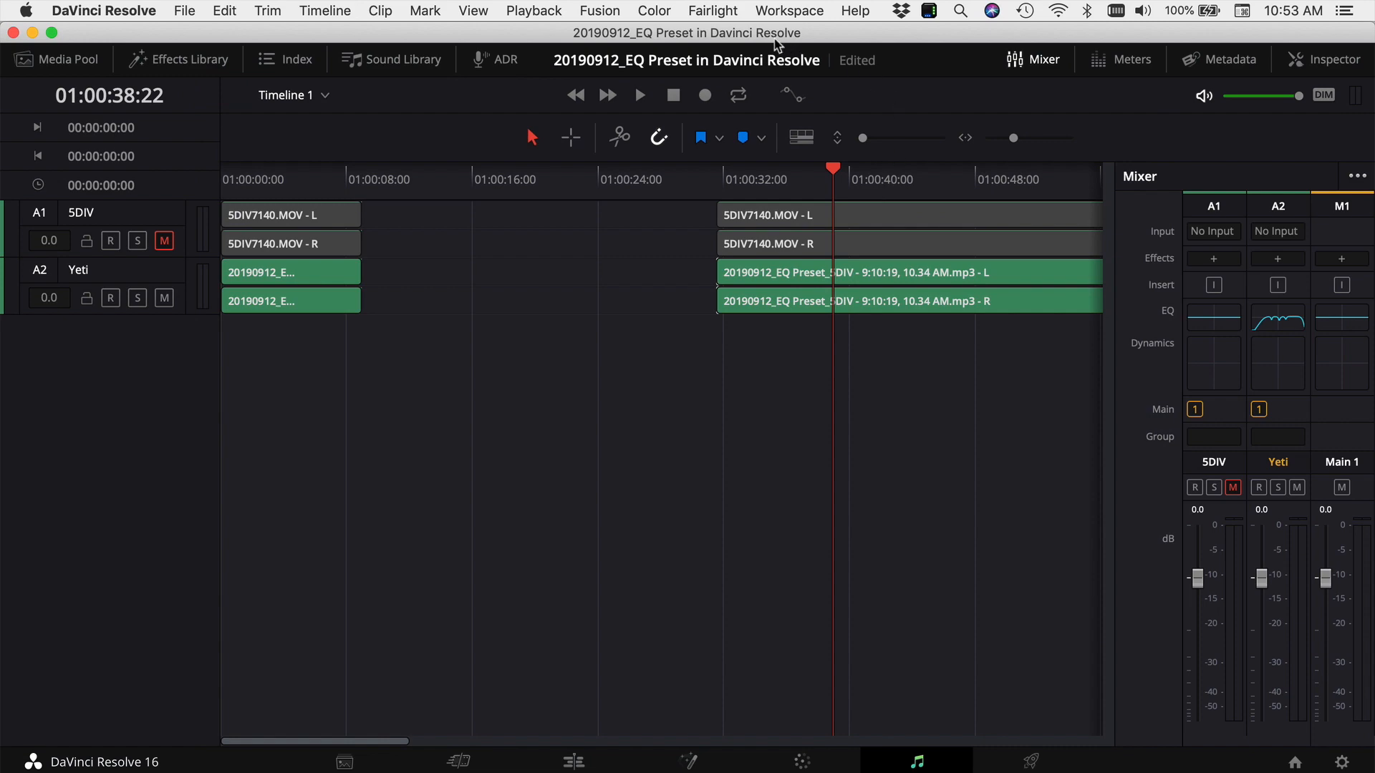
{"action": "left_click", "coordinate": [701, 20]}
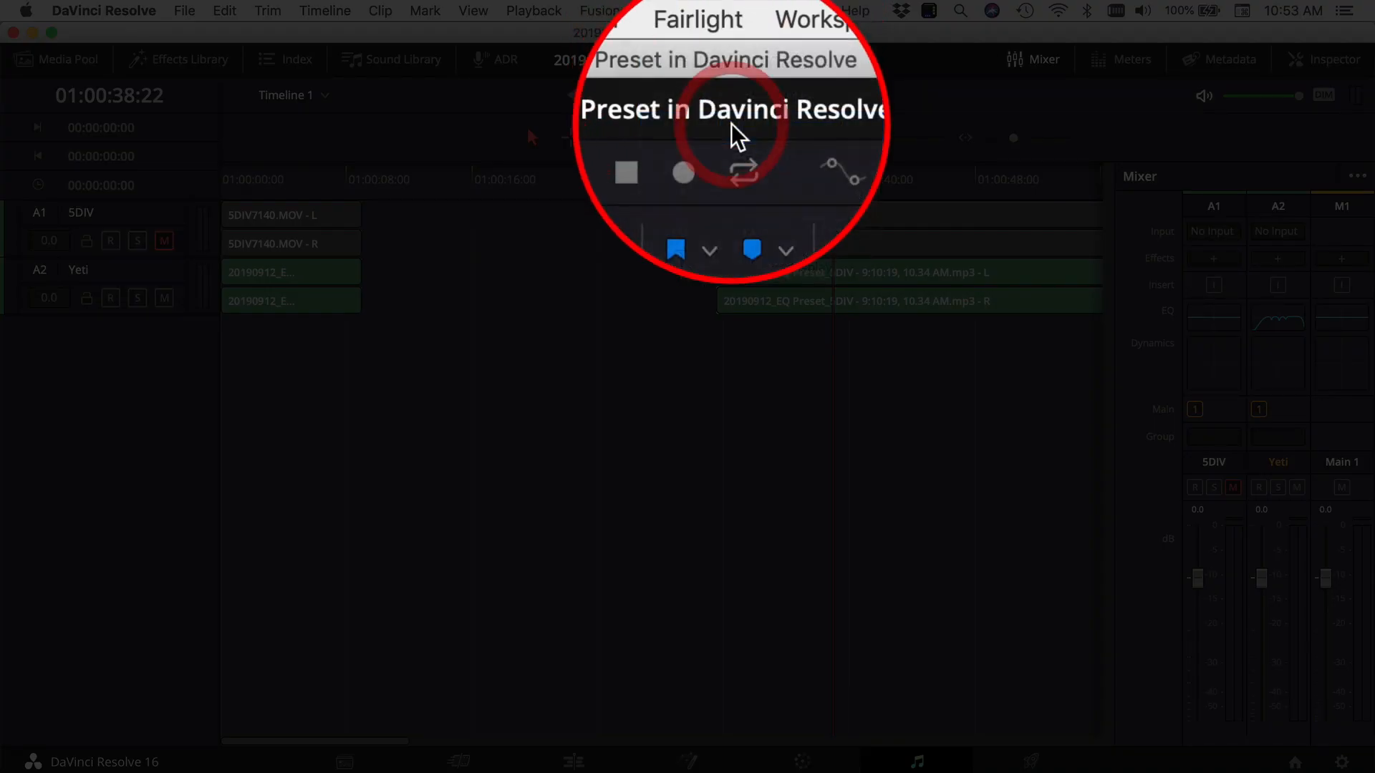
{"action": "left_click", "coordinate": [534, 251]}
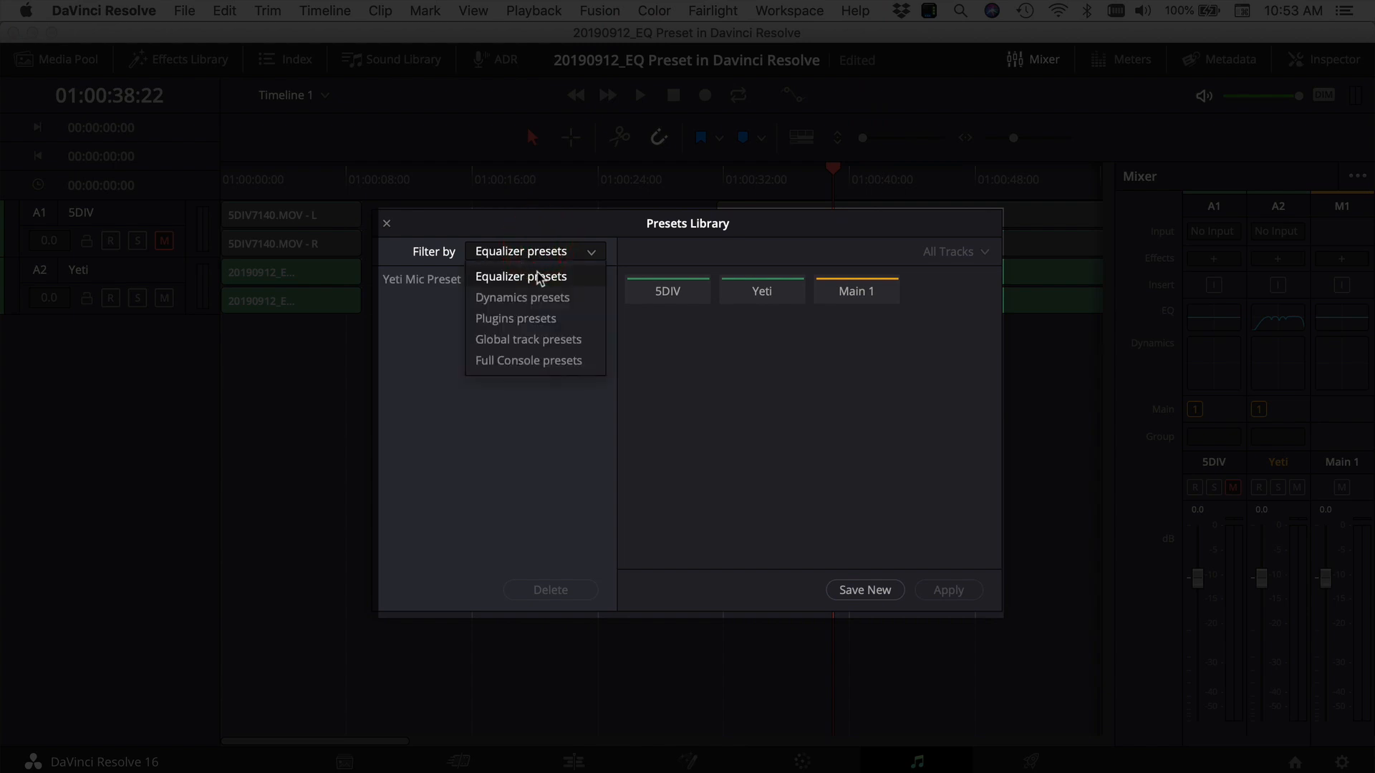
Filter the library to Equalizer presets and choose Yeti as the source track
{"action": "left_click", "coordinate": [522, 276]}
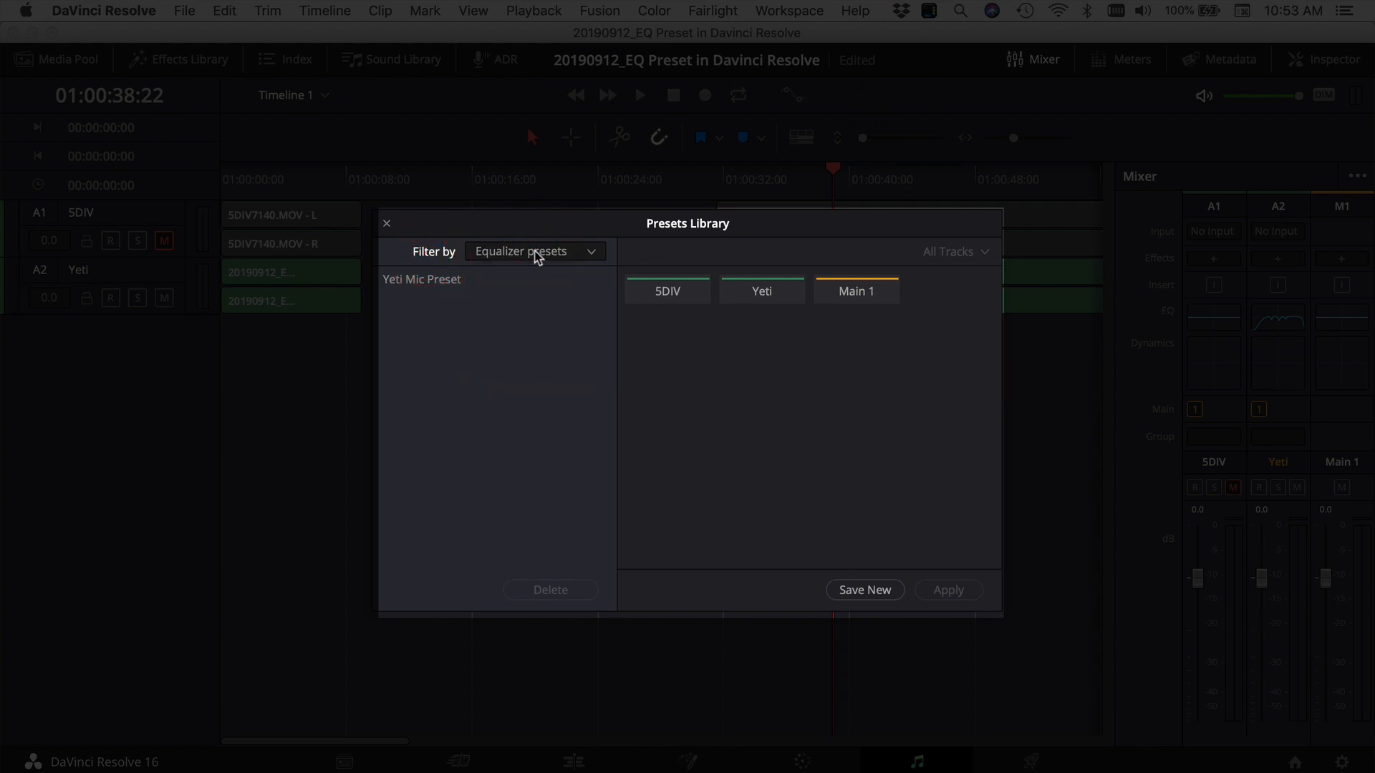
{"action": "left_click", "coordinate": [534, 251]}
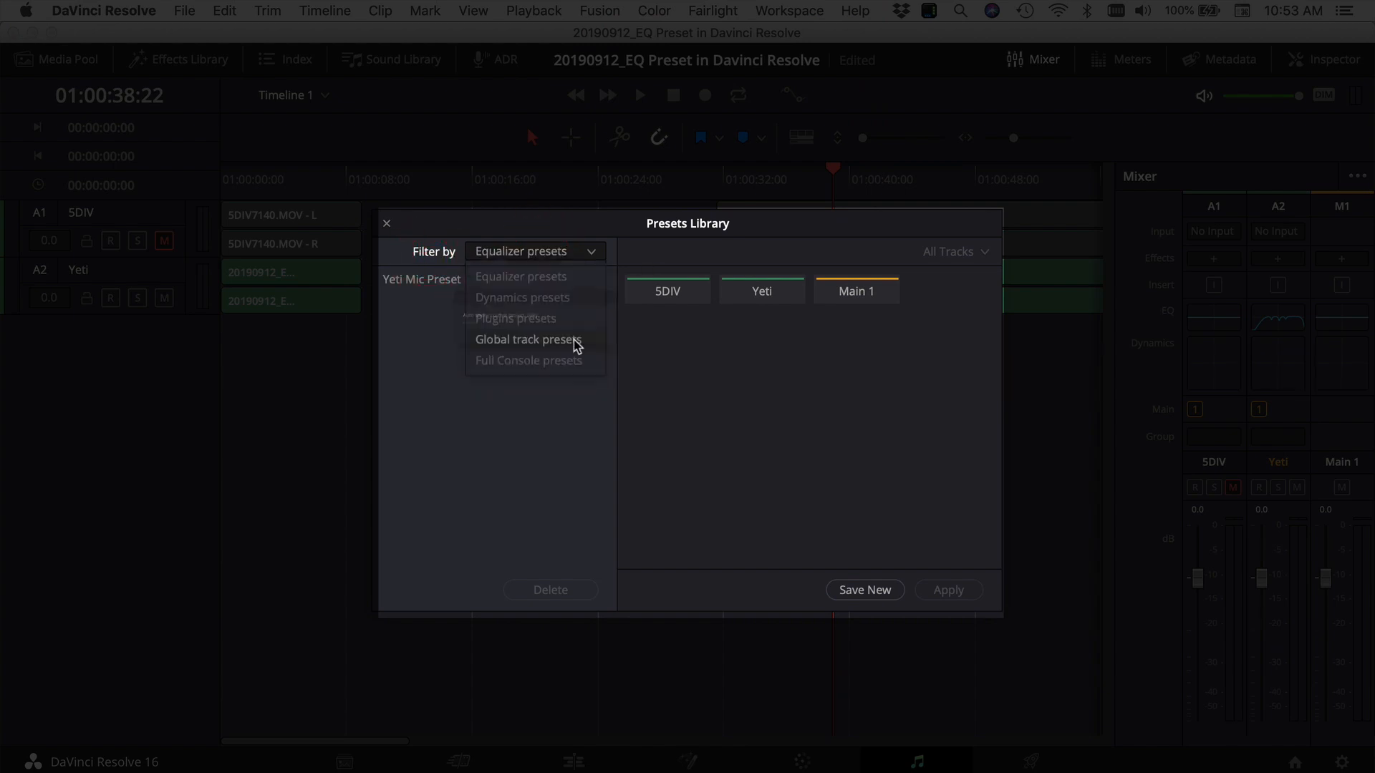
{"action": "mouse_move", "coordinate": [547, 278]}
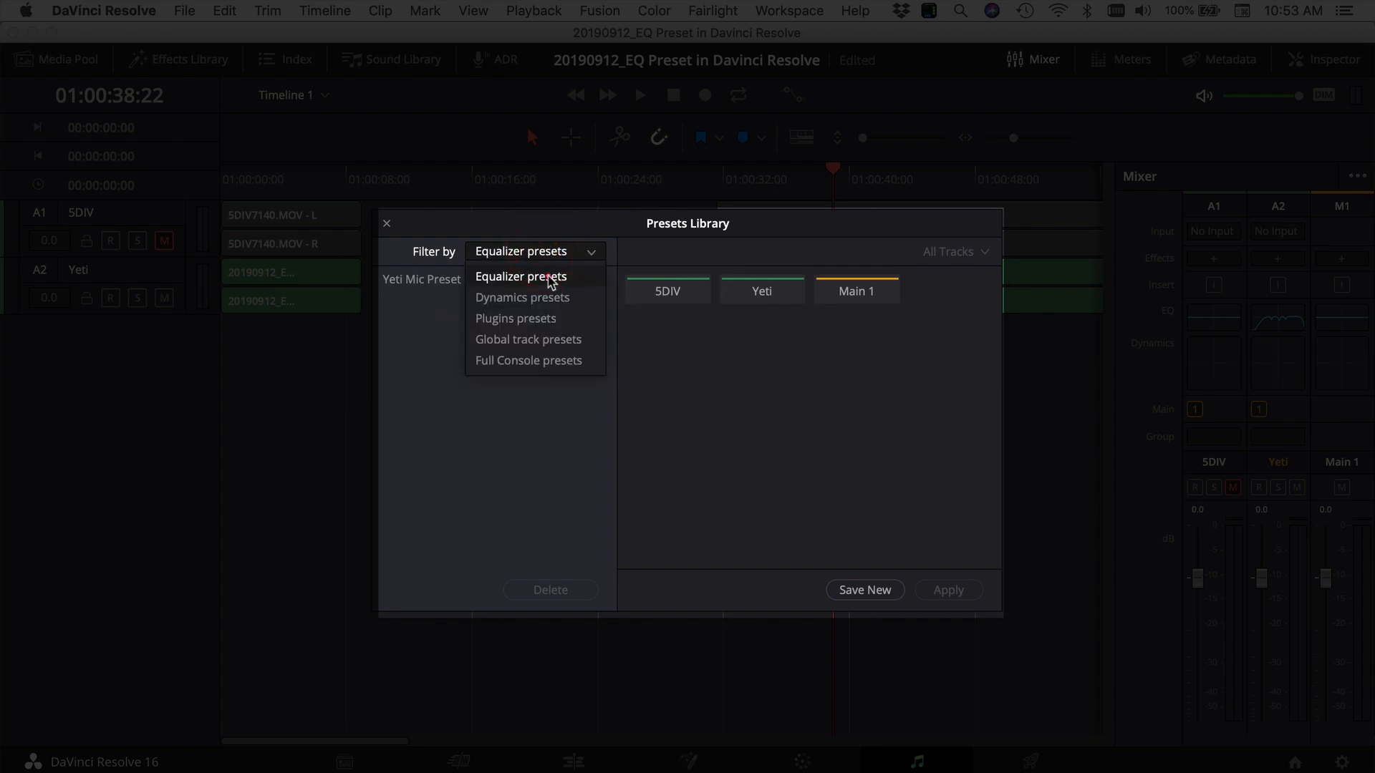
{"action": "left_click", "coordinate": [521, 277]}
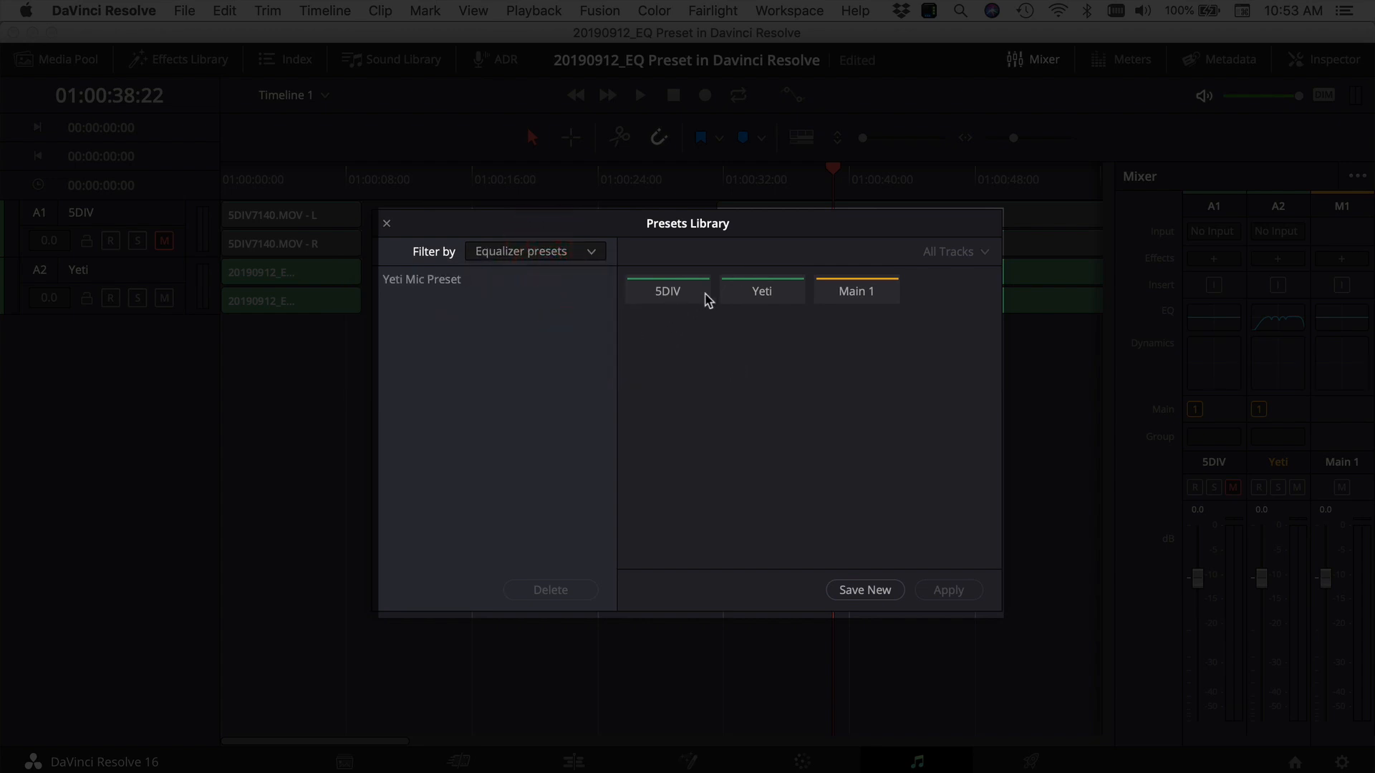
{"action": "mouse_move", "coordinate": [813, 320]}
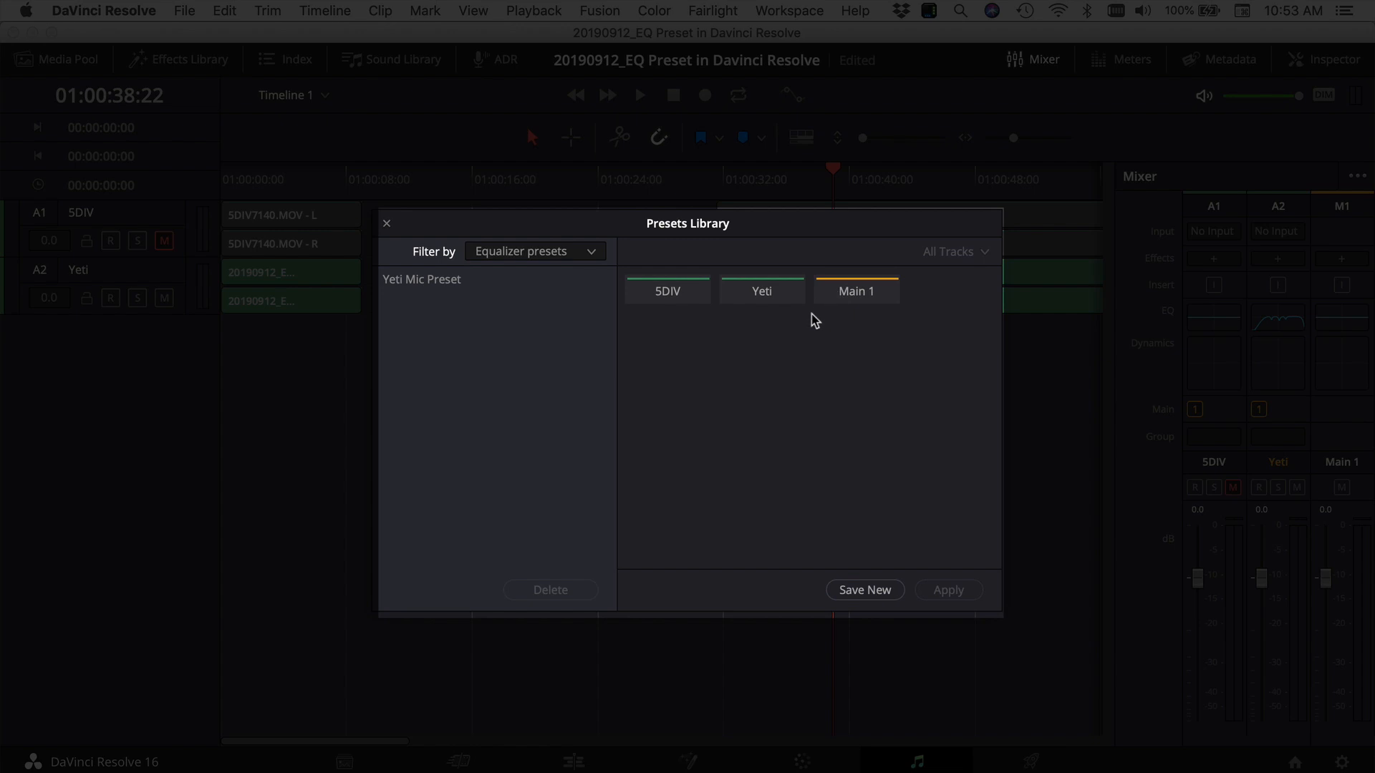
{"action": "mouse_move", "coordinate": [762, 294]}
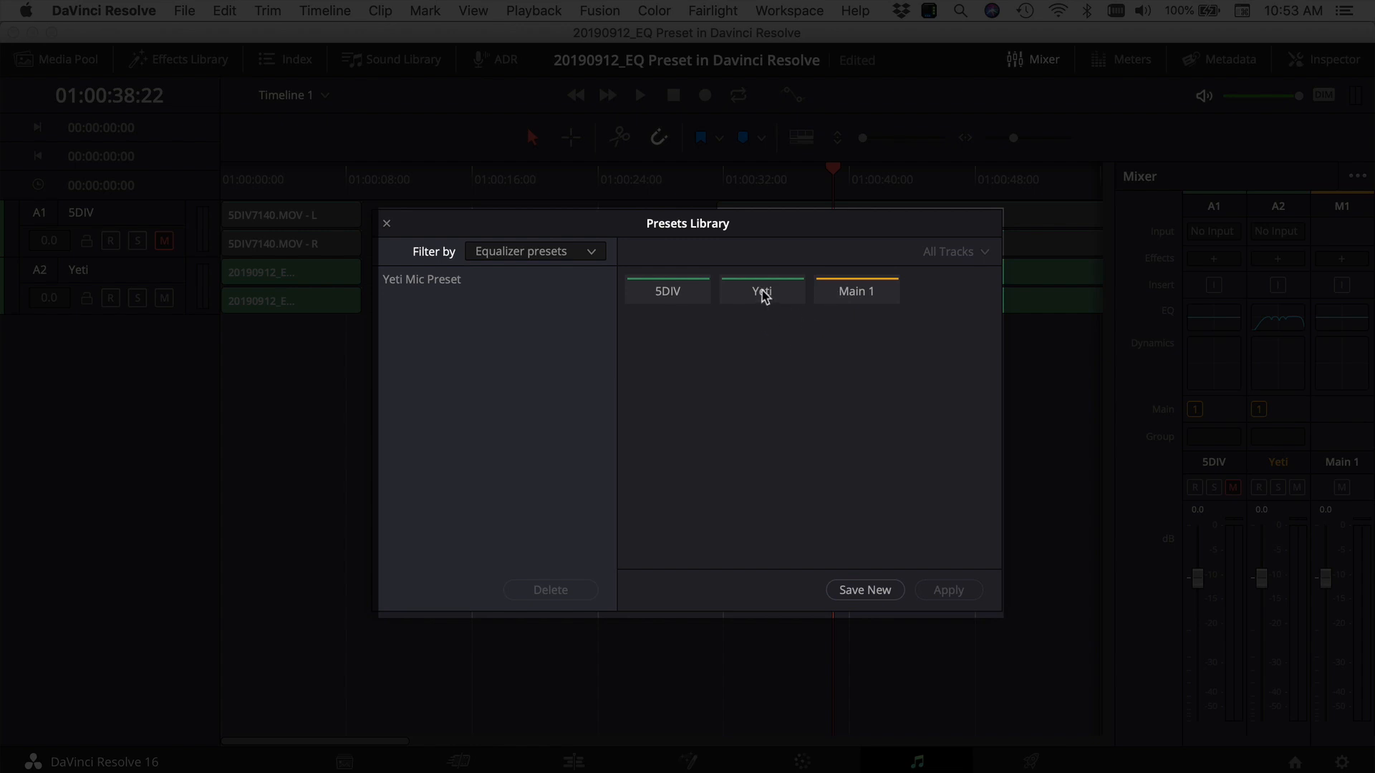
{"action": "left_click", "coordinate": [762, 291]}
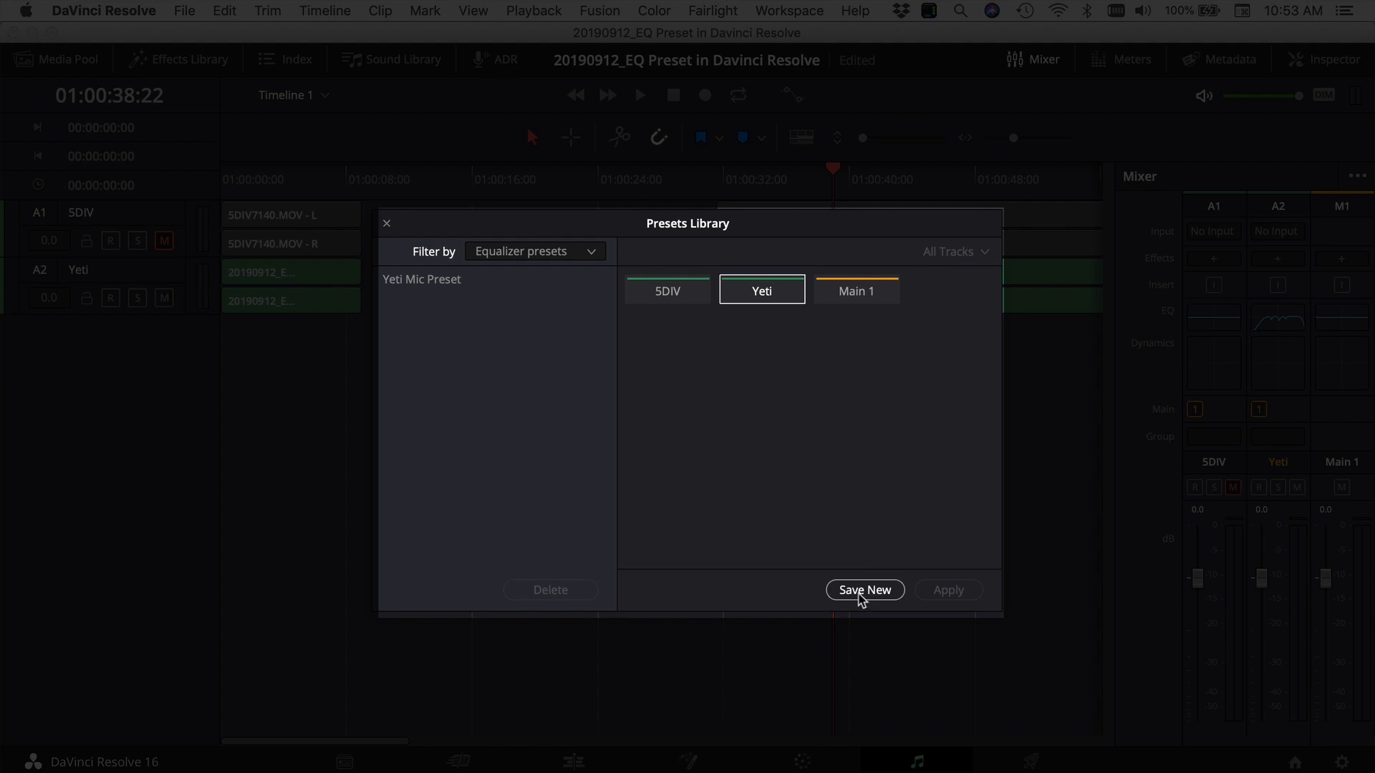
{"action": "mouse_move", "coordinate": [878, 605]}
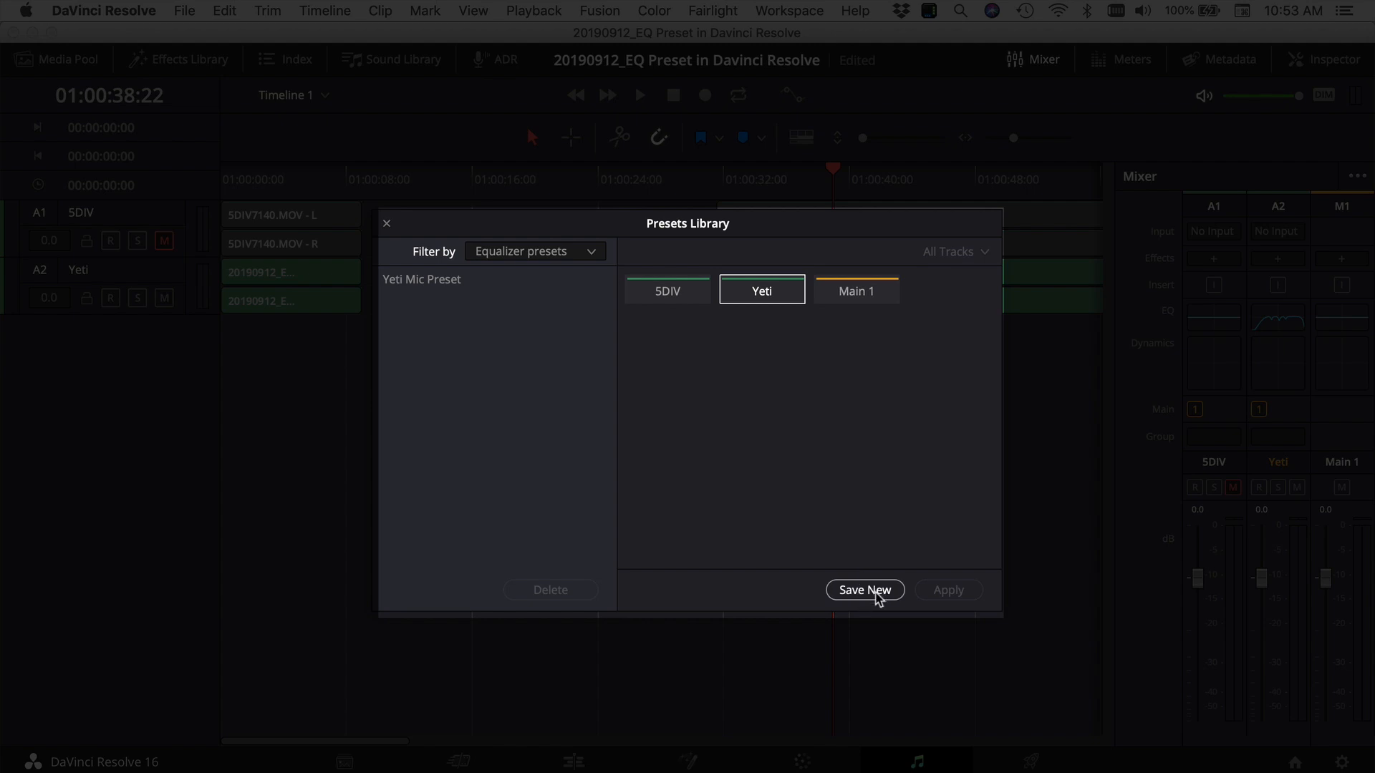
Save Yeti's equalizer as a new preset named 'Yeti Mic 2'
{"action": "left_click", "coordinate": [865, 590]}
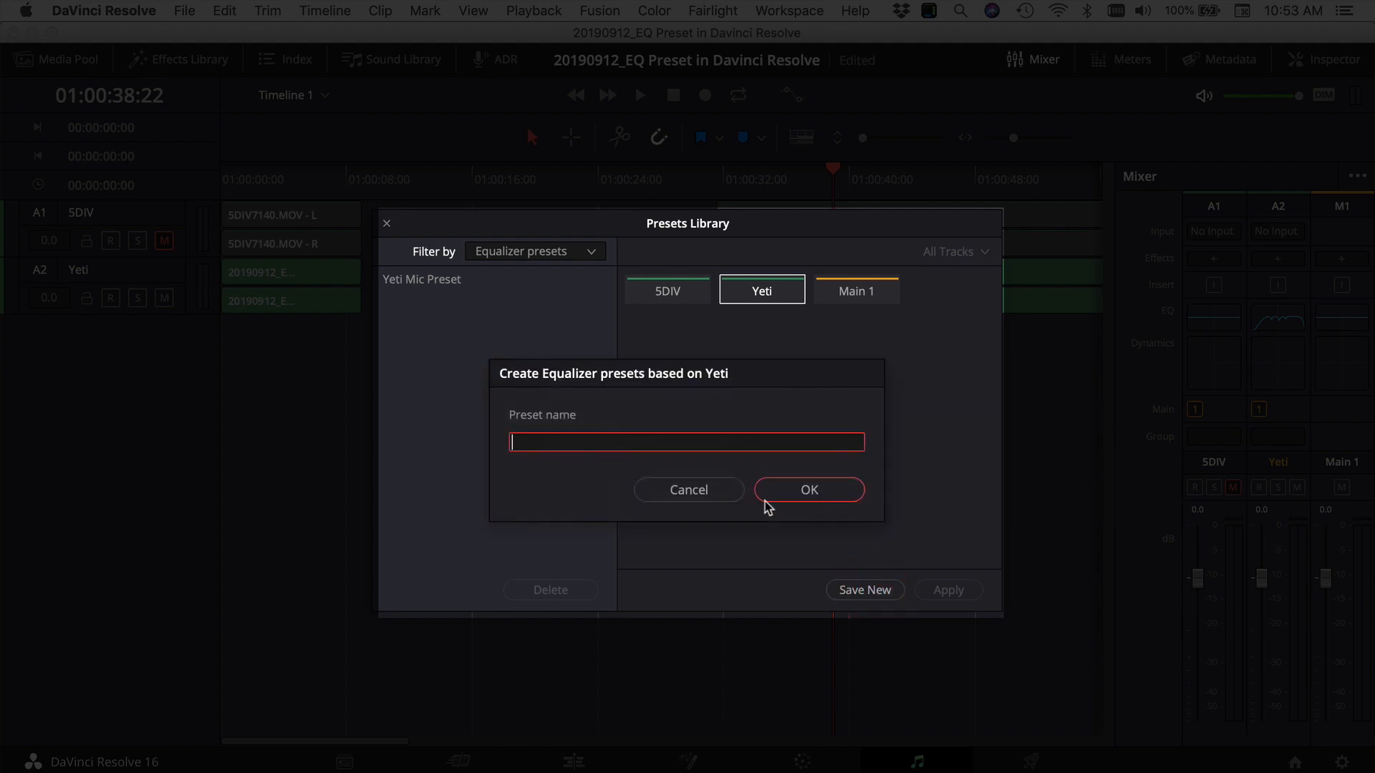
{"action": "type", "text": "Yeti Mic"}
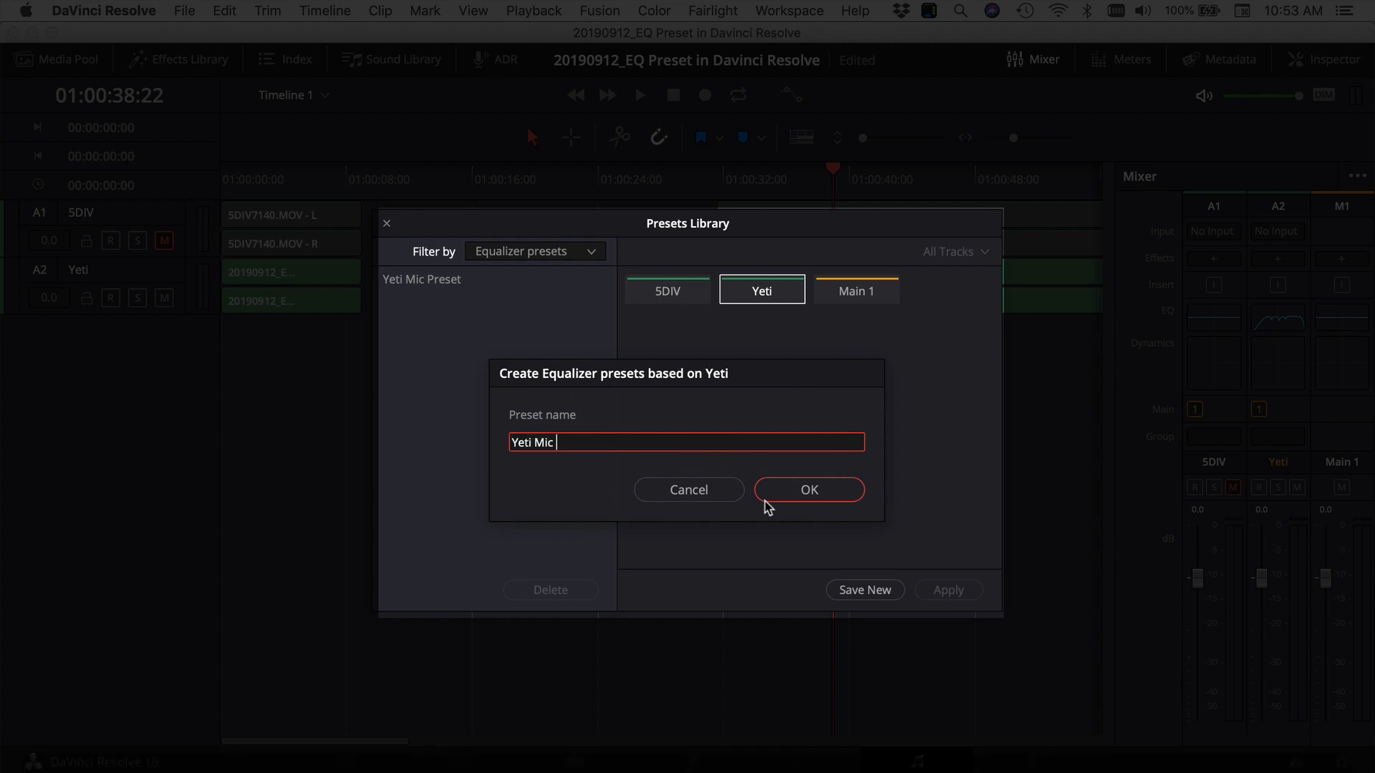
{"action": "left_click", "coordinate": [809, 490]}
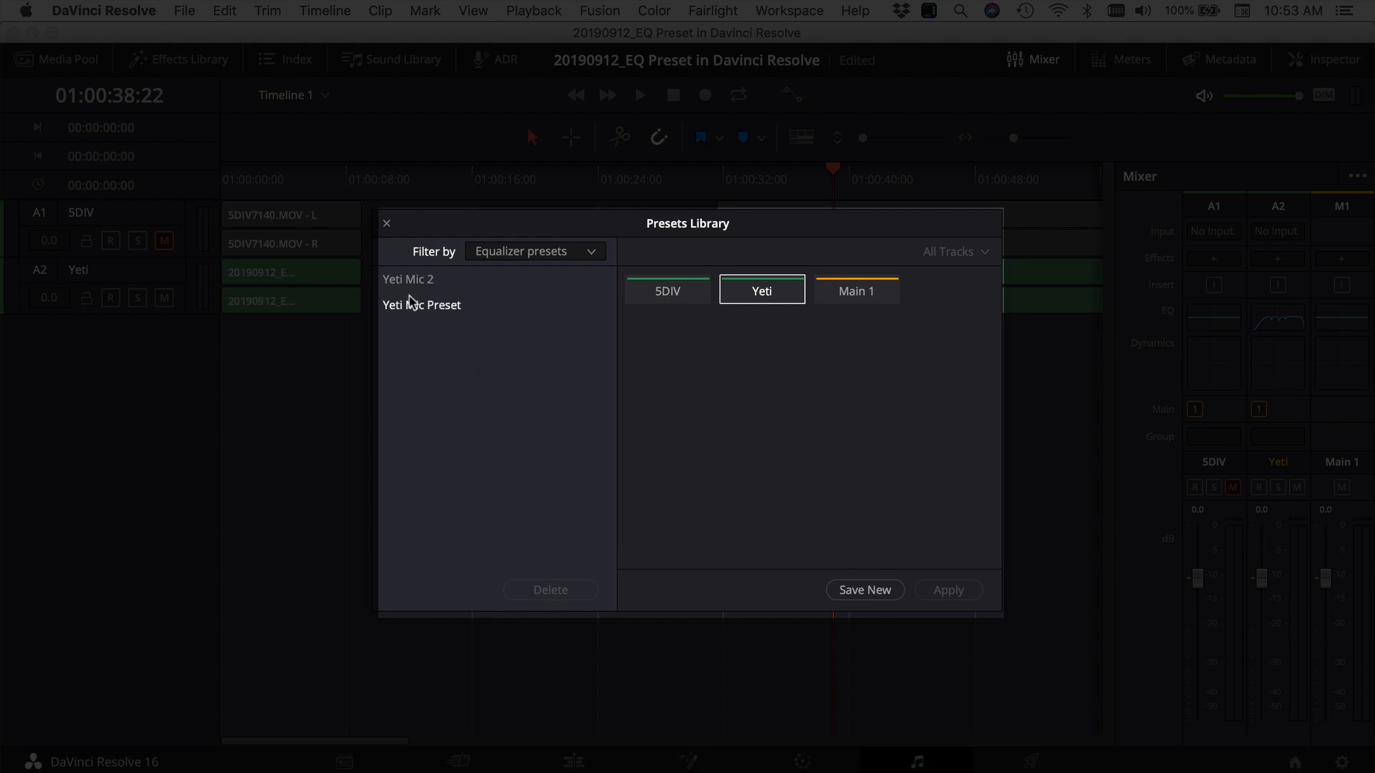
{"action": "mouse_move", "coordinate": [560, 258]}
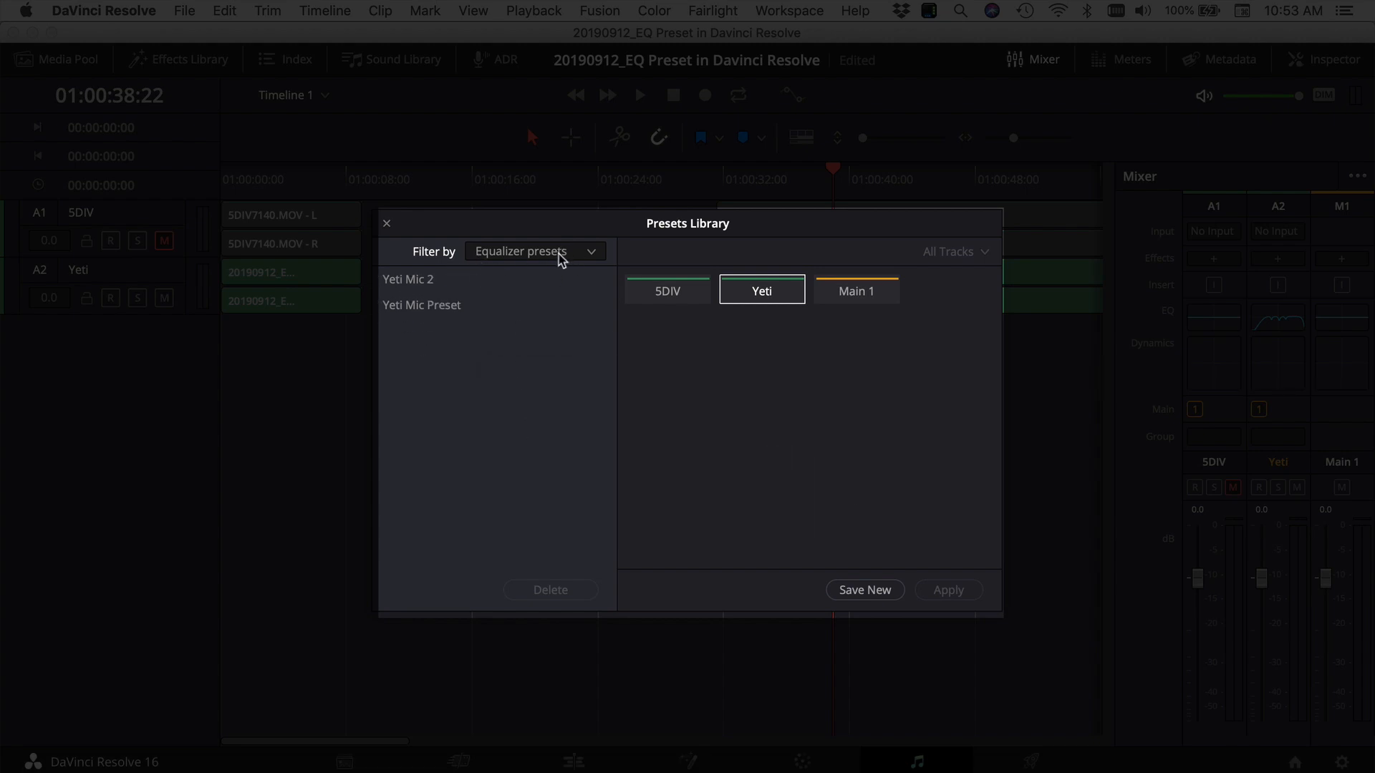
Close the Presets Library and select the 5DIV track's clips on A1
{"action": "left_click", "coordinate": [386, 222]}
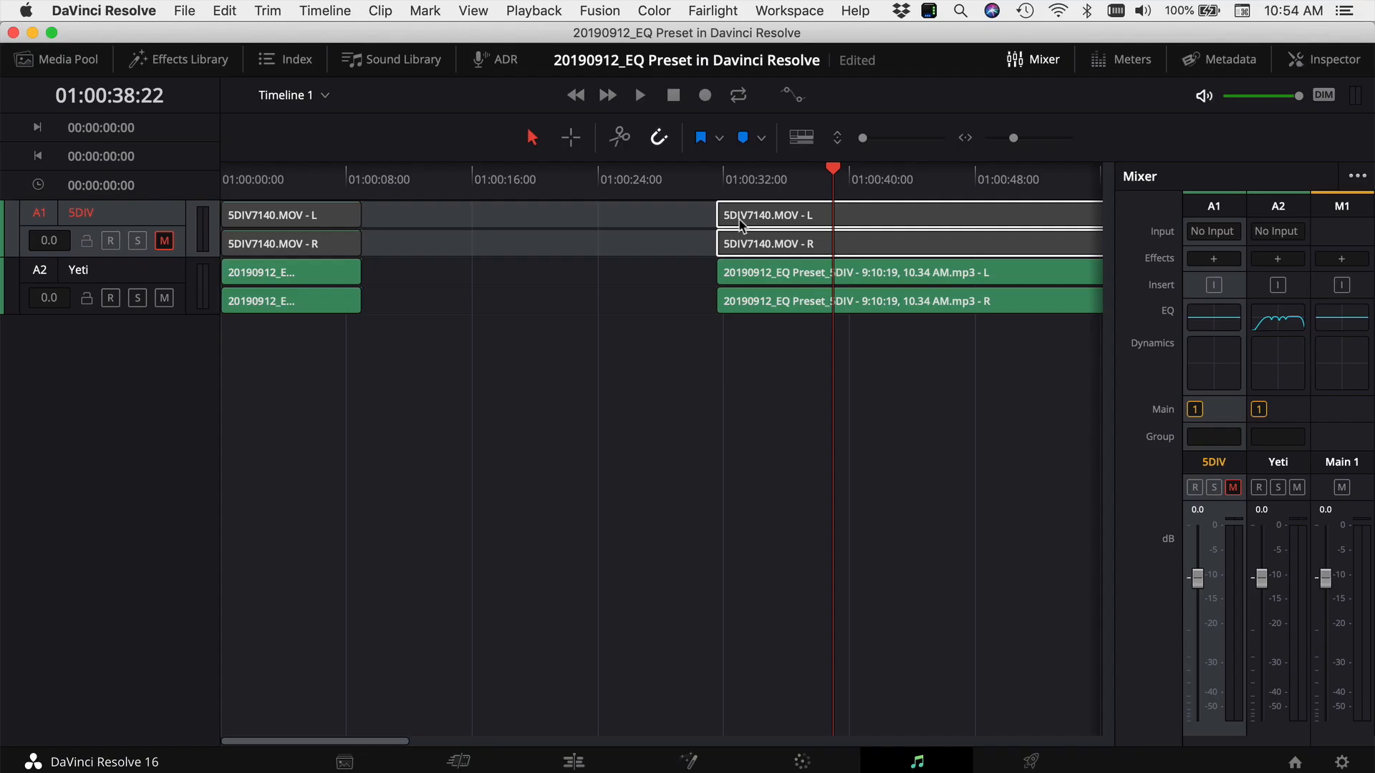
{"action": "double_click", "coordinate": [80, 212]}
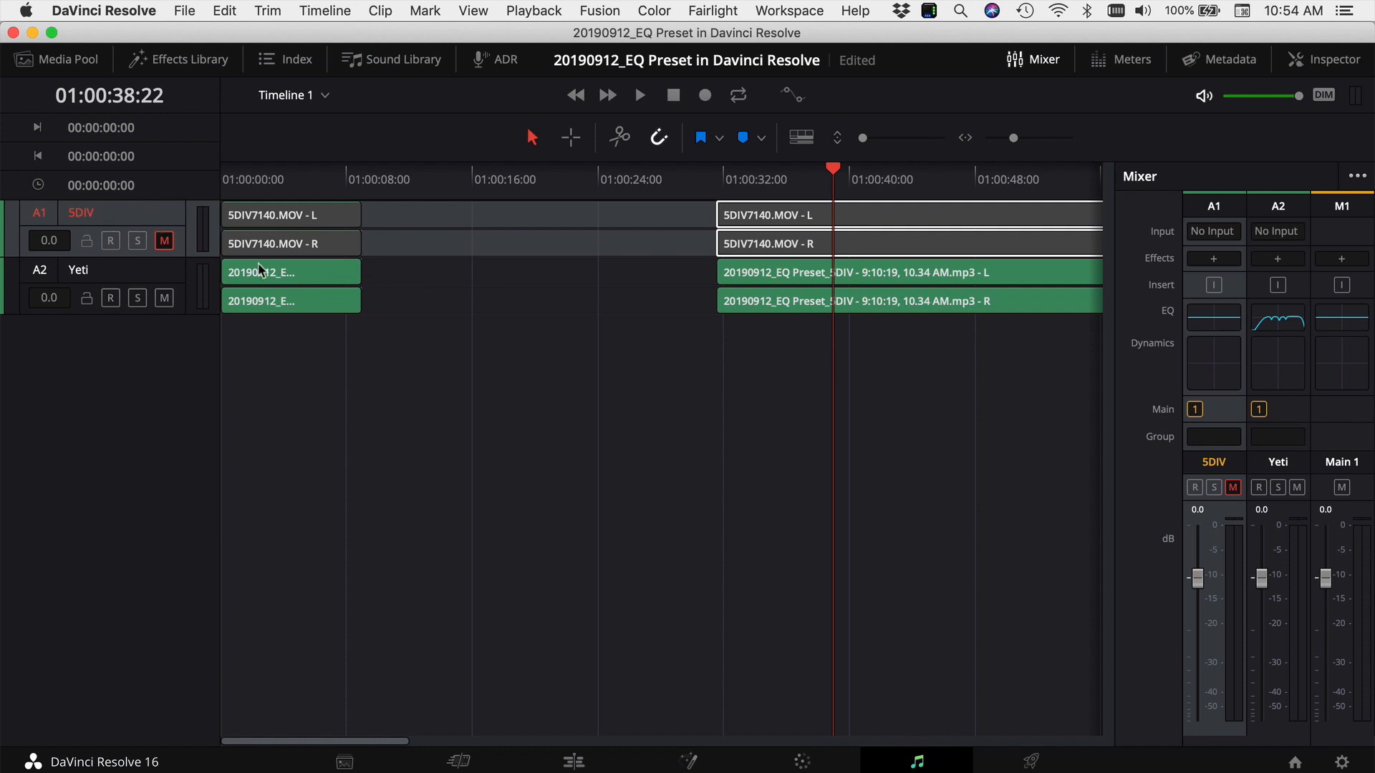
{"action": "mouse_move", "coordinate": [493, 193]}
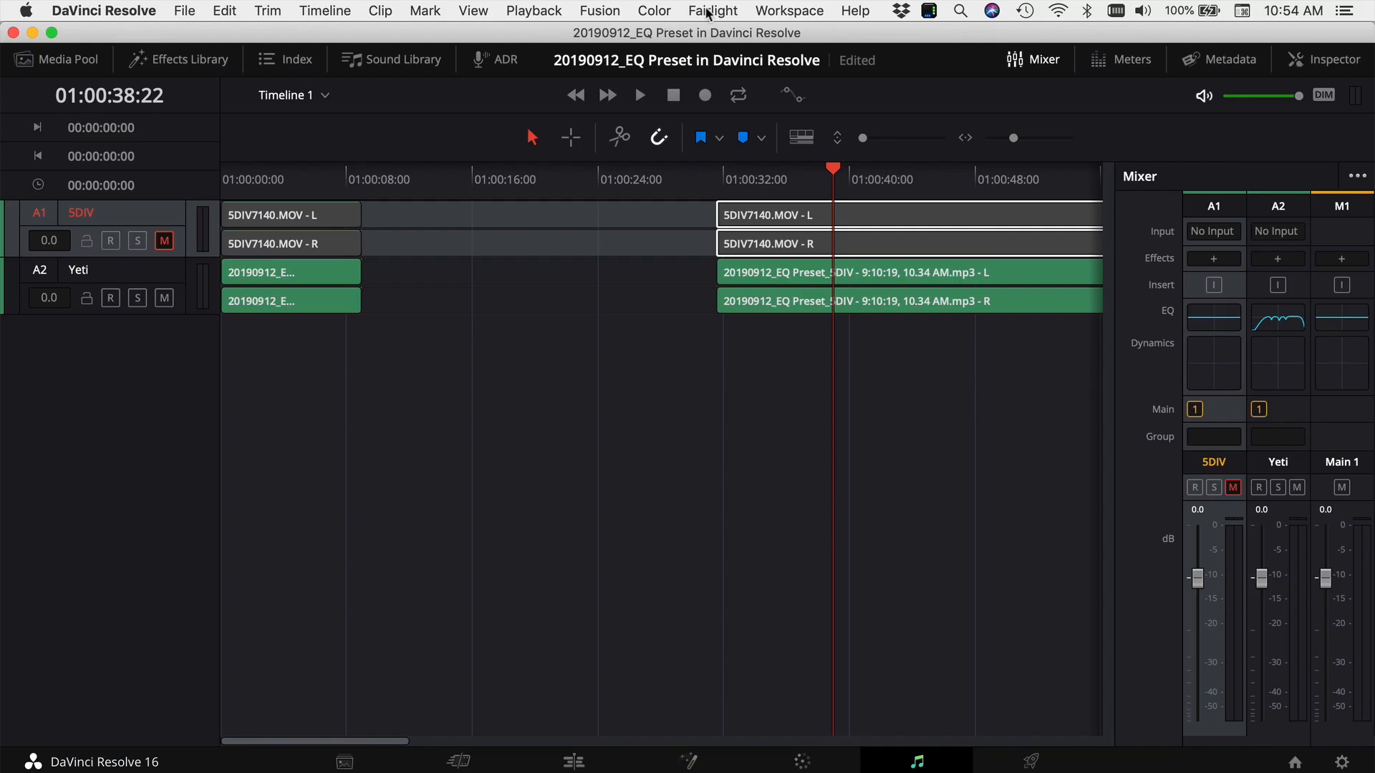
Reopen the Fairlight Presets Library filtered to Equalizer presets
{"action": "left_click", "coordinate": [713, 11]}
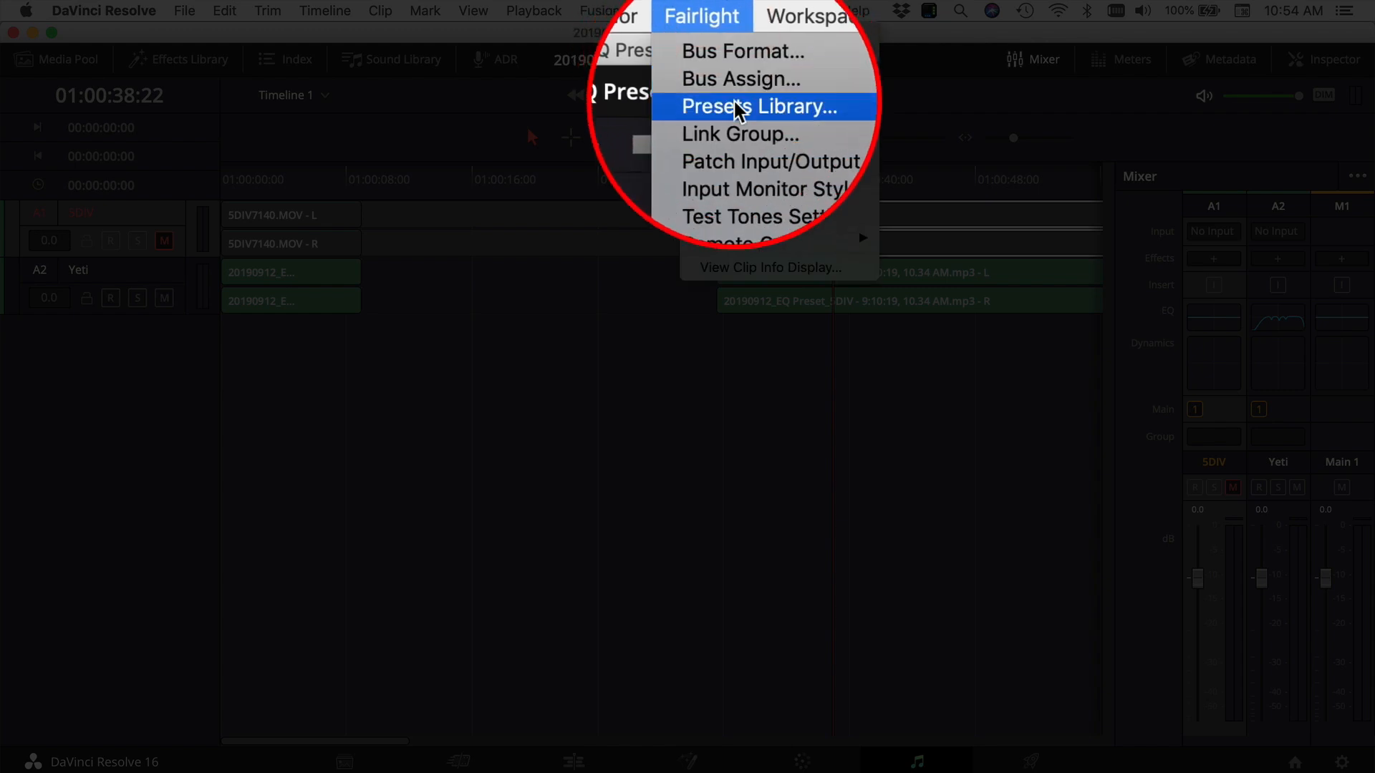
{"action": "left_click", "coordinate": [759, 106]}
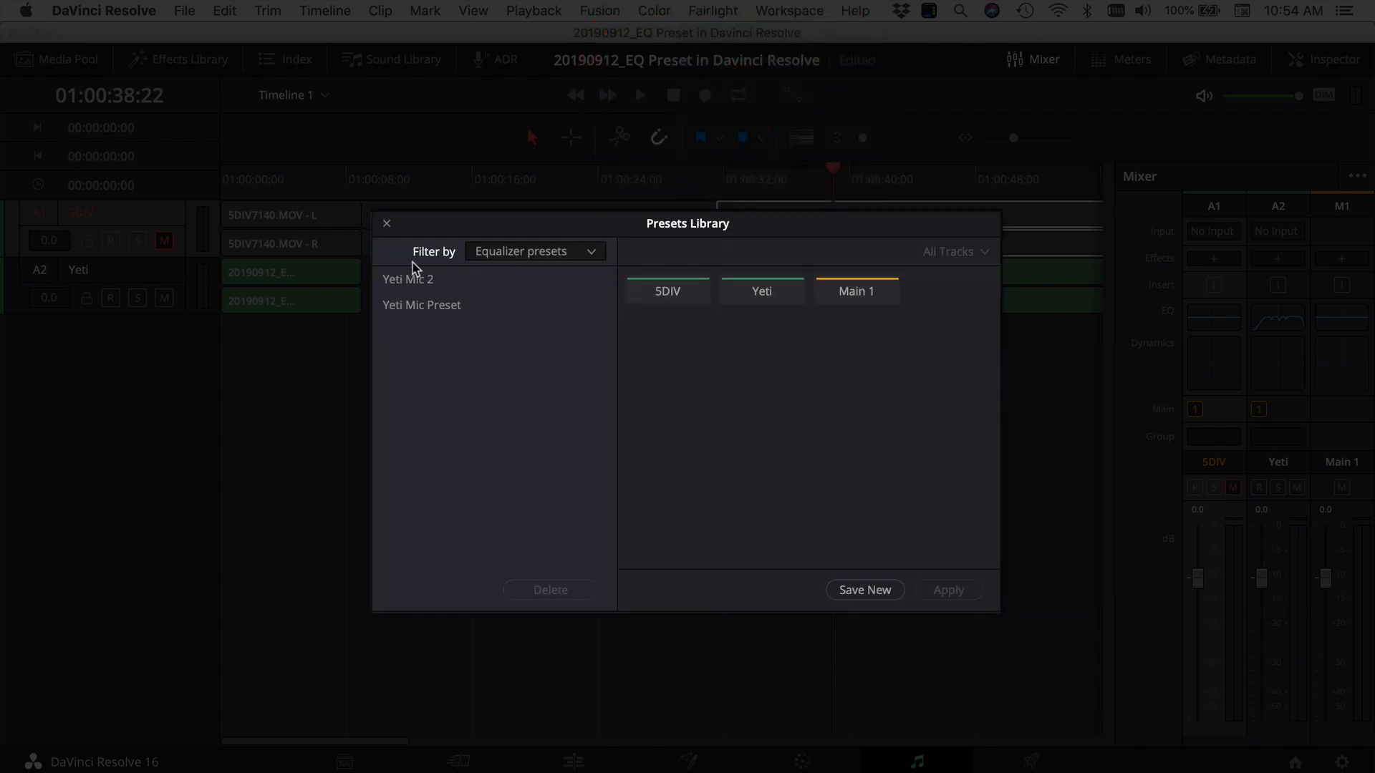
{"action": "left_click", "coordinate": [534, 251]}
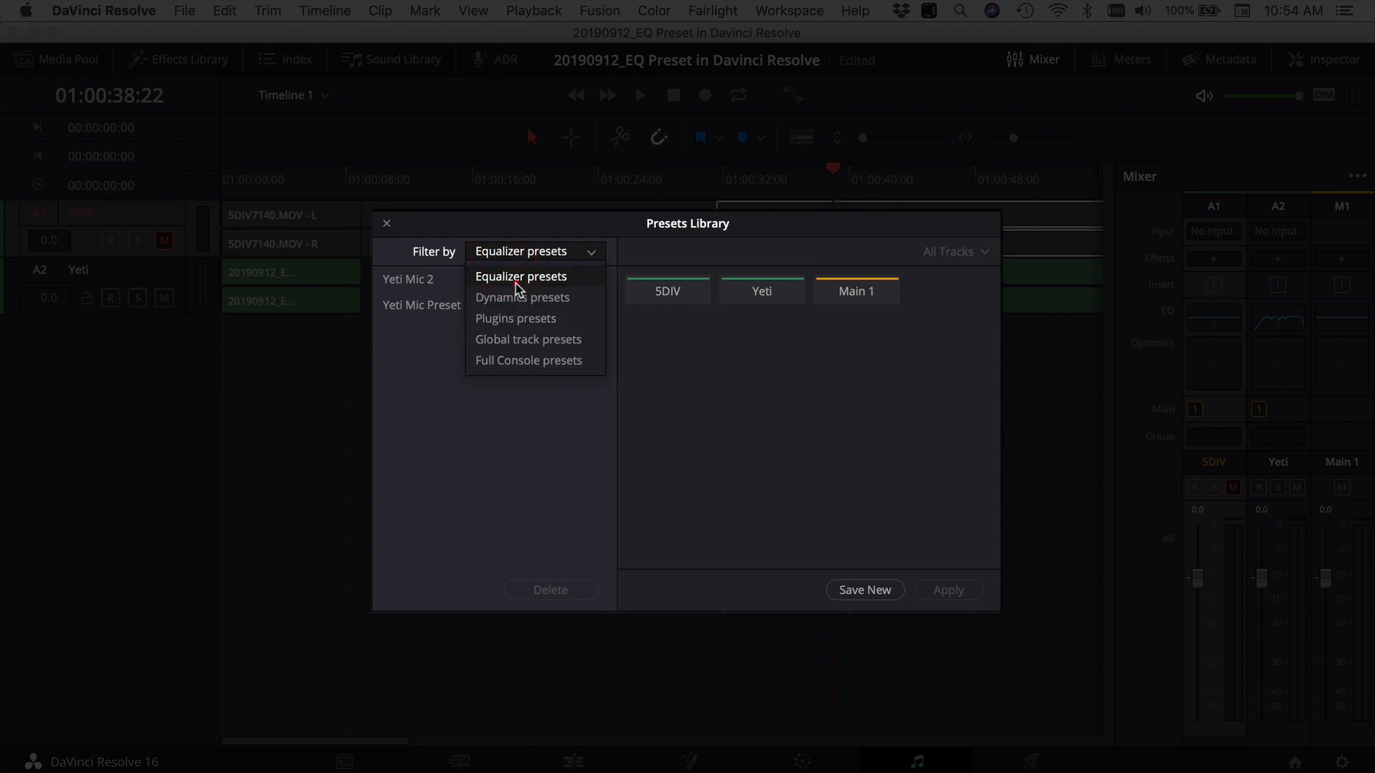
{"action": "left_click", "coordinate": [521, 276]}
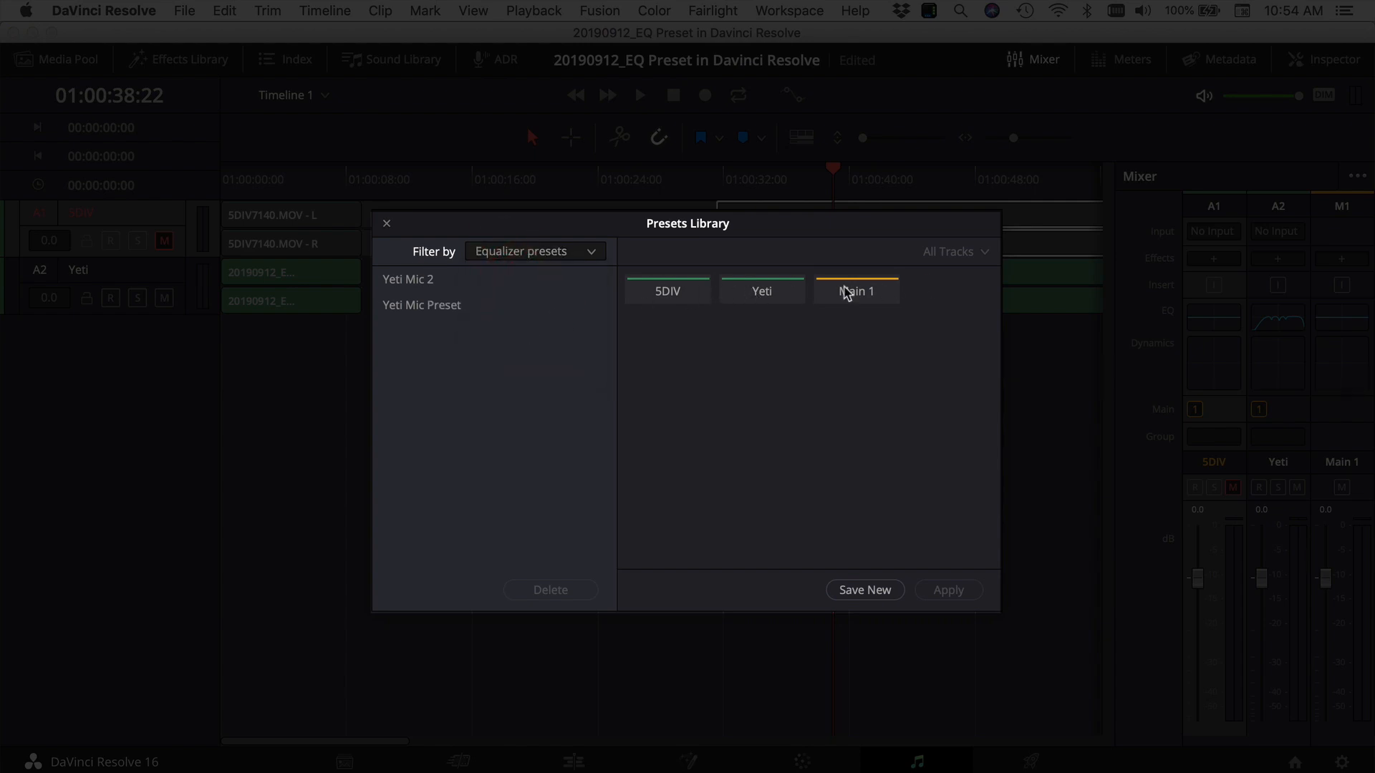
{"action": "mouse_move", "coordinate": [704, 305]}
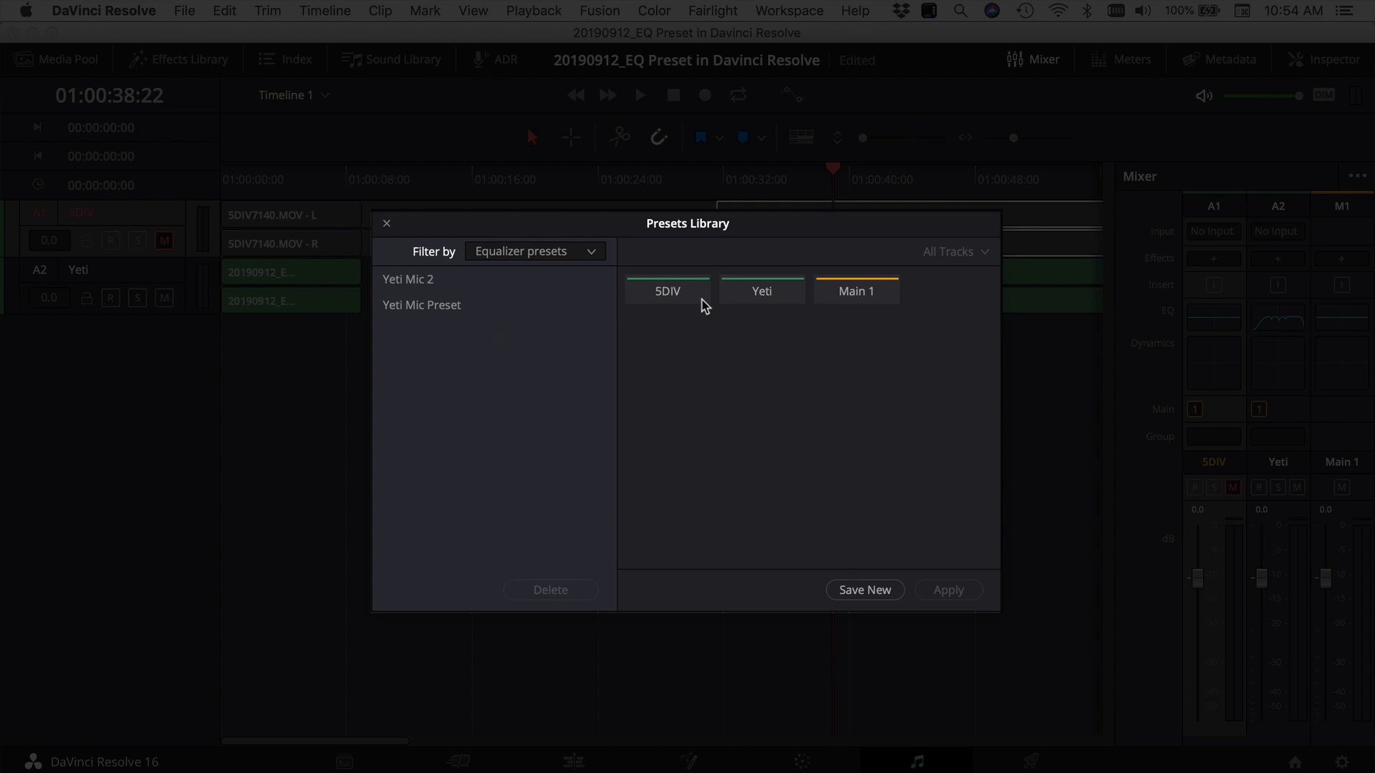
Apply the Yeti Mic 2 preset to the 5DIV track and close the library
{"action": "left_click", "coordinate": [667, 291]}
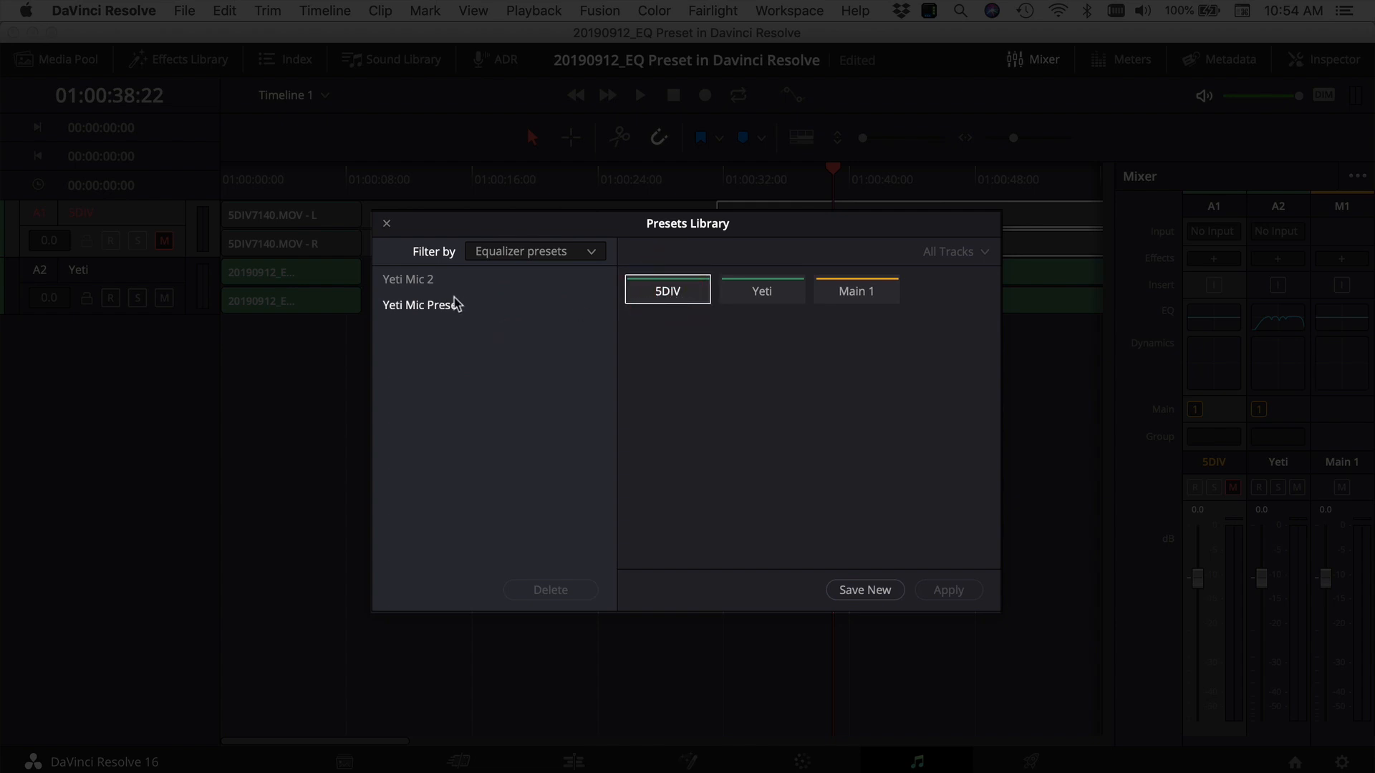
{"action": "left_click", "coordinate": [407, 279]}
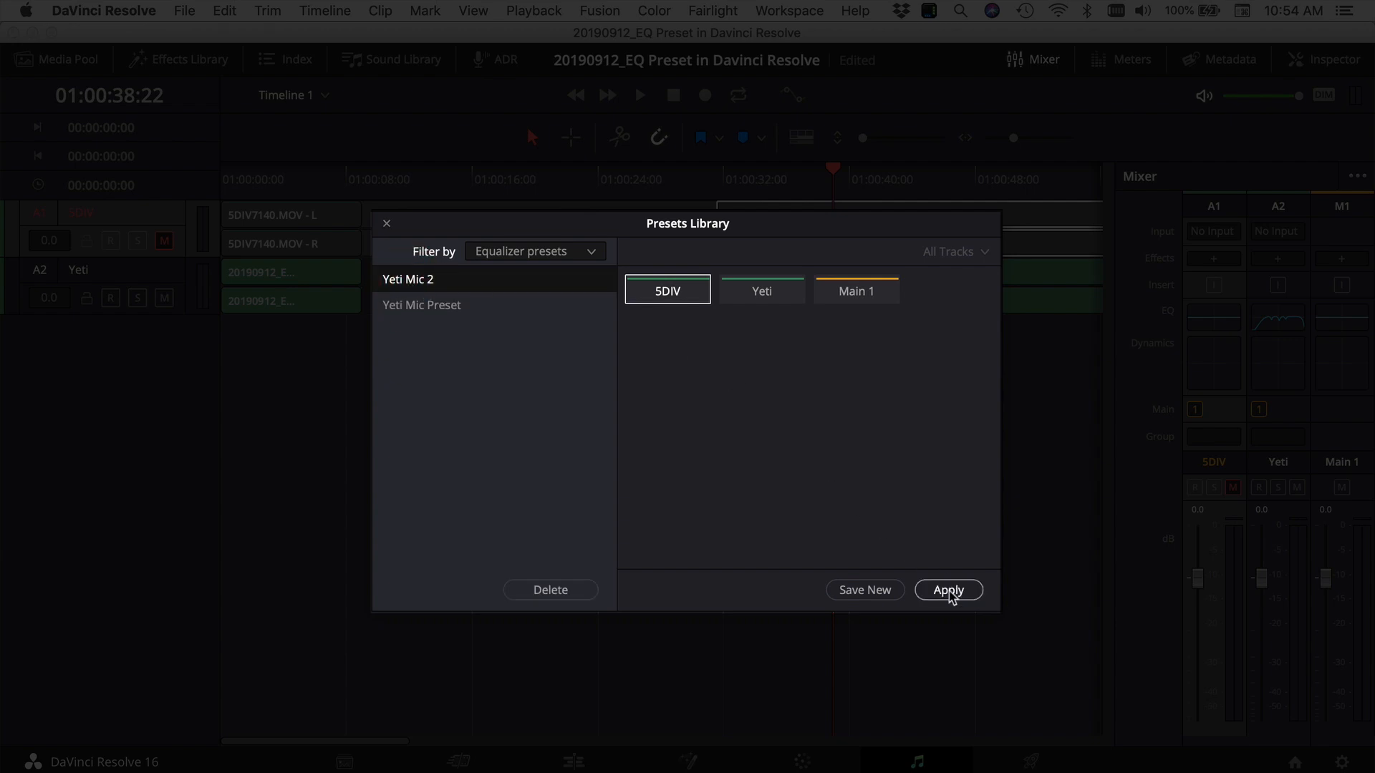
{"action": "left_click", "coordinate": [948, 590]}
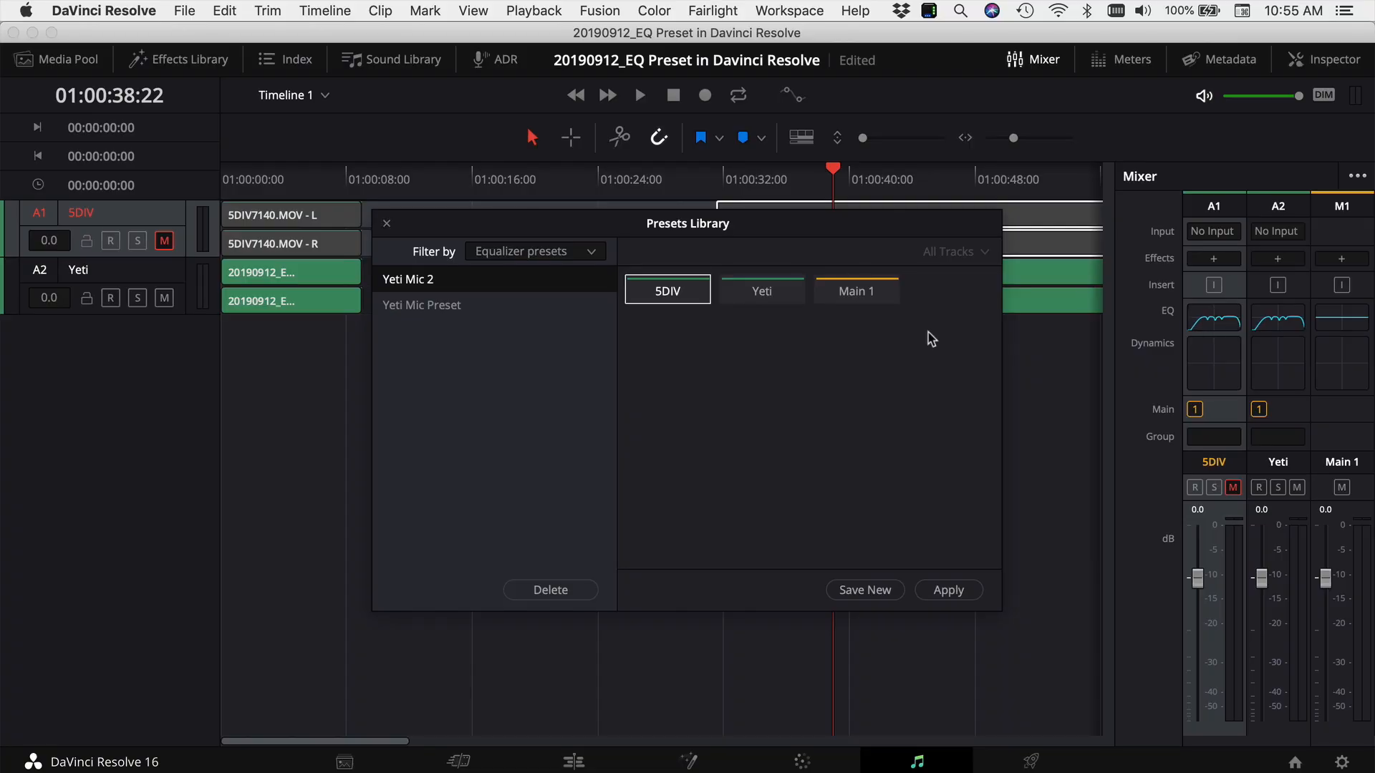
{"action": "left_click", "coordinate": [387, 222]}
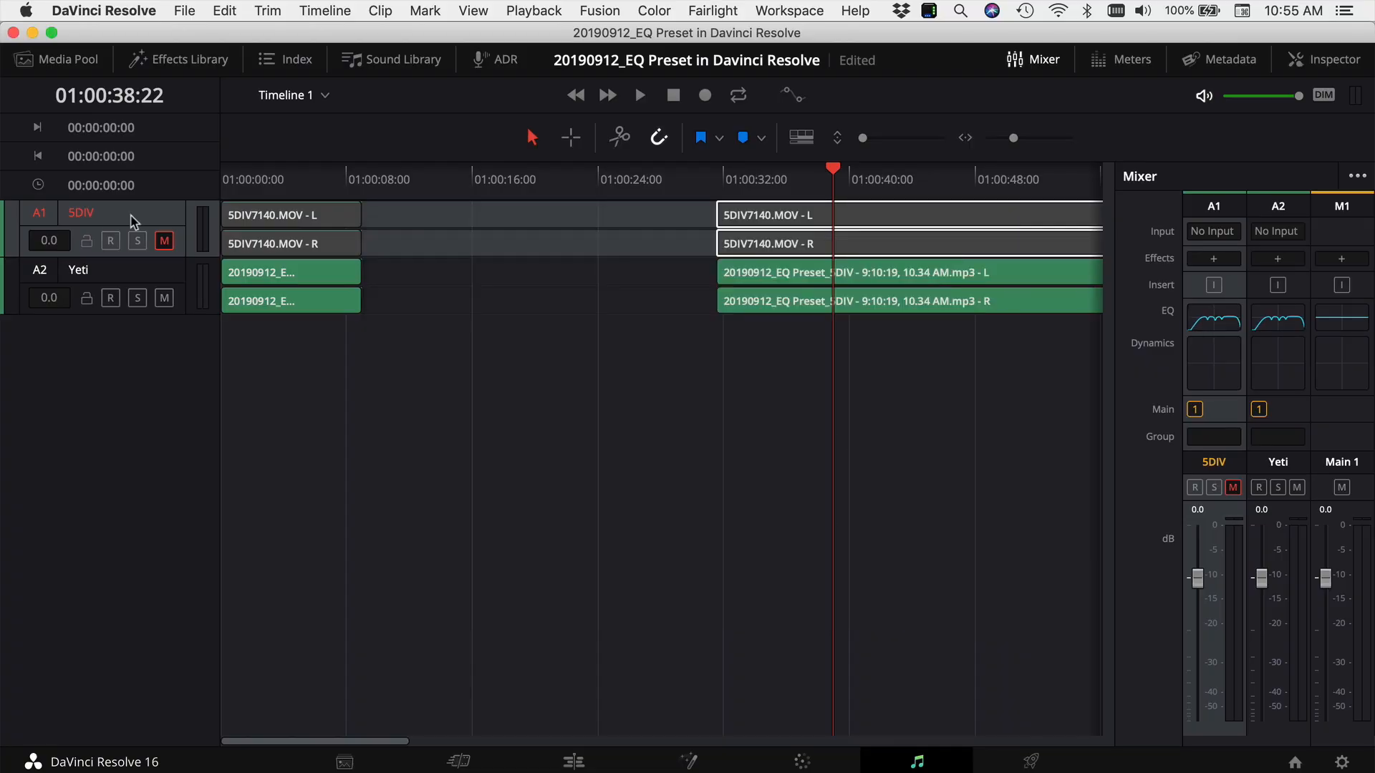